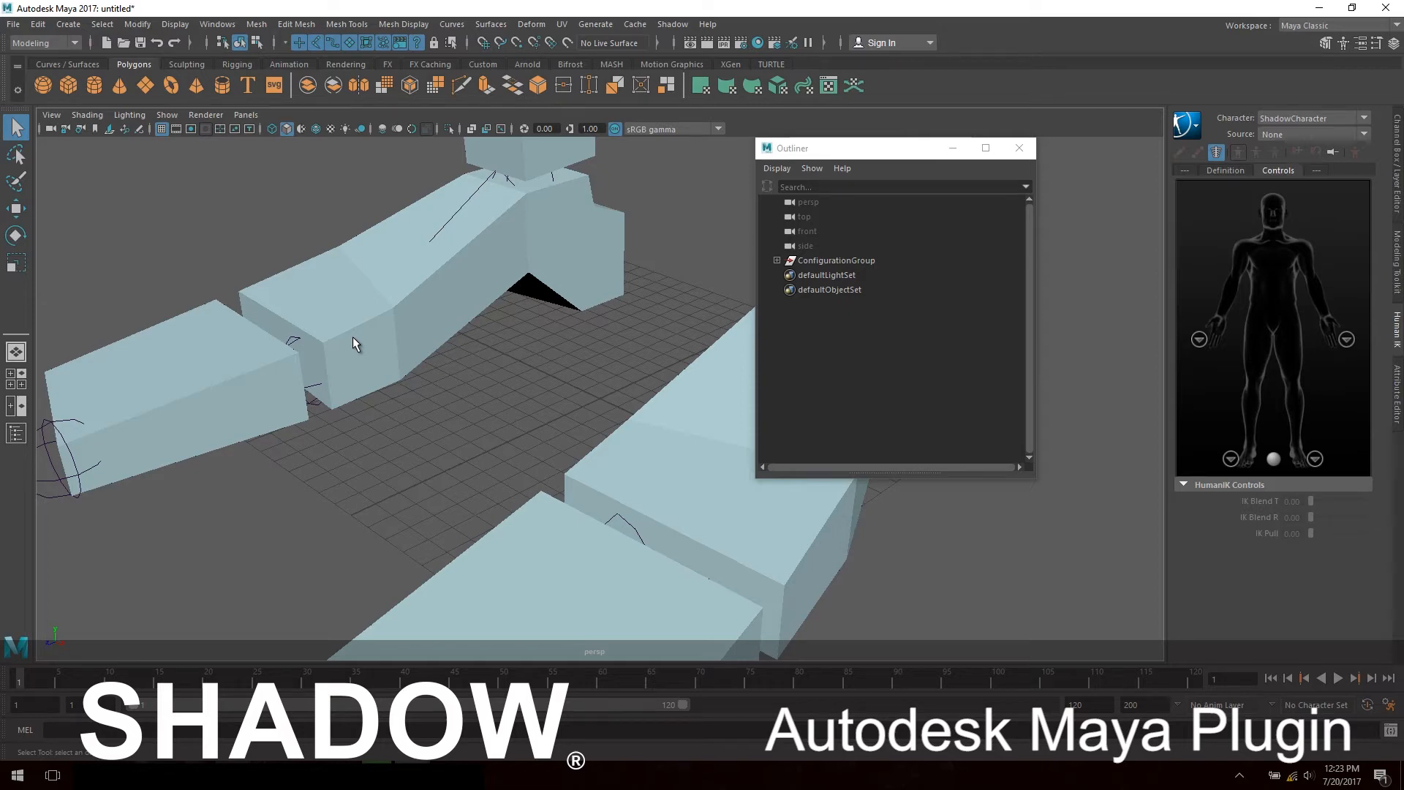
{"action": "mouse_move", "coordinate": [375, 386]}
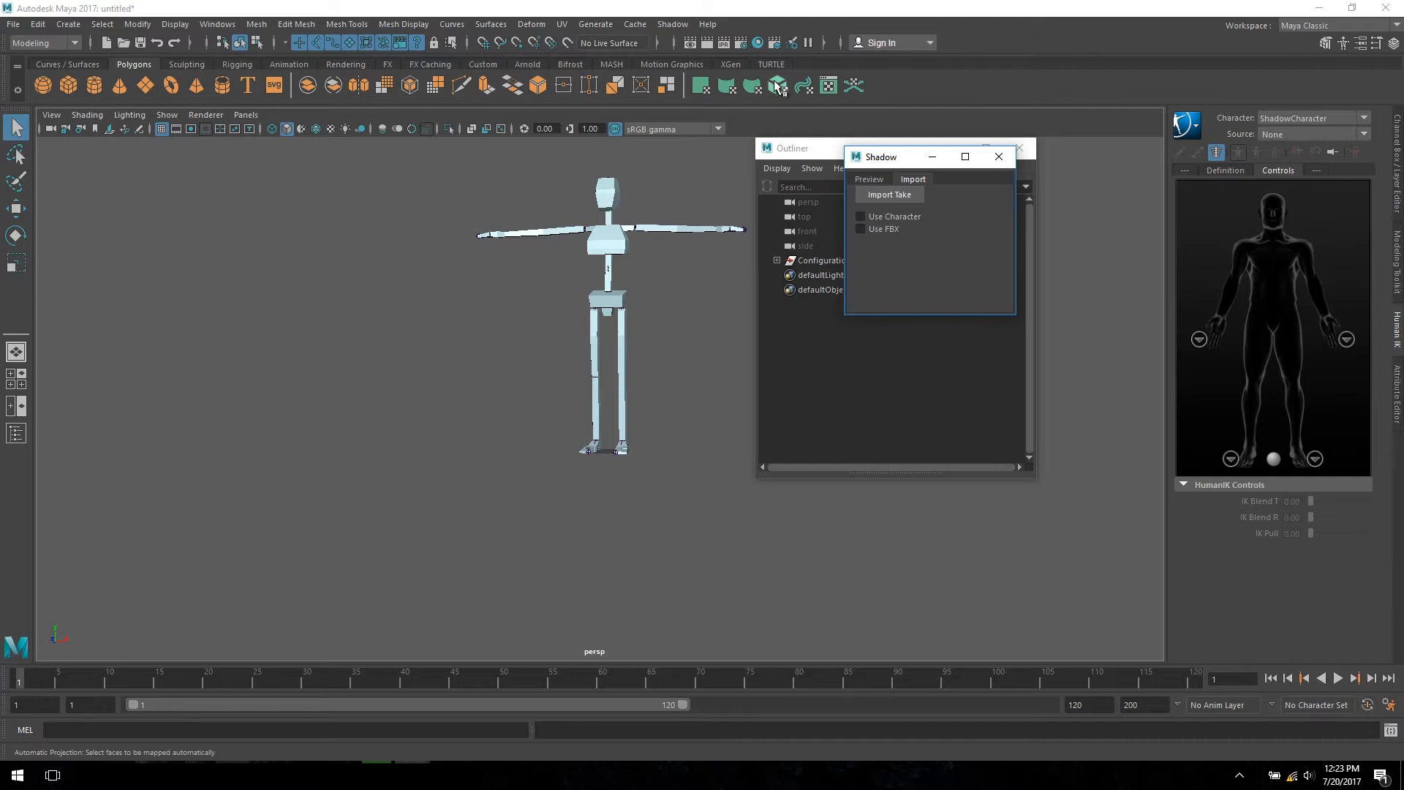
- Start the Shadow live preview, import the 297-frame take, and expand Body and RightThigh joints
{"action": "left_click", "coordinate": [867, 180]}
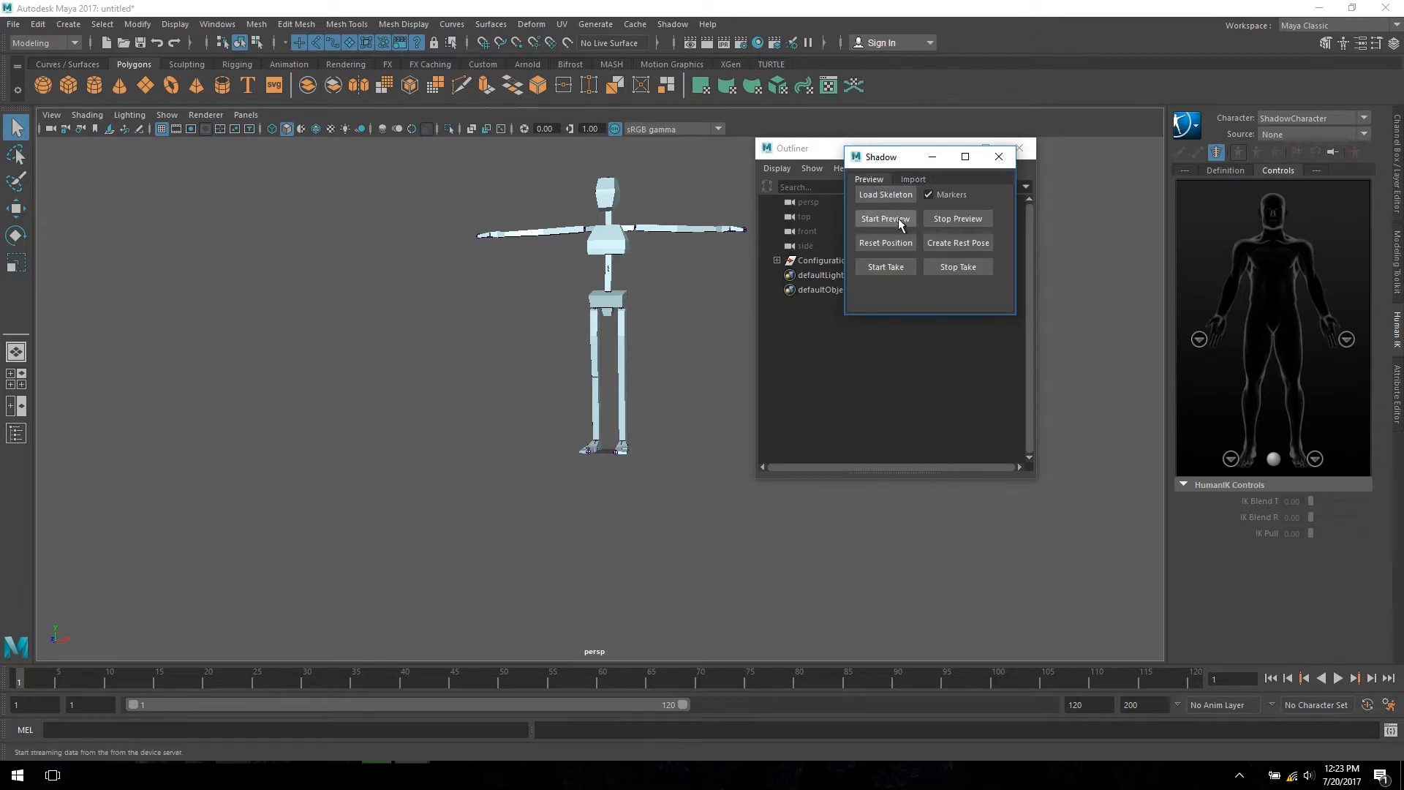
{"action": "left_click", "coordinate": [884, 217]}
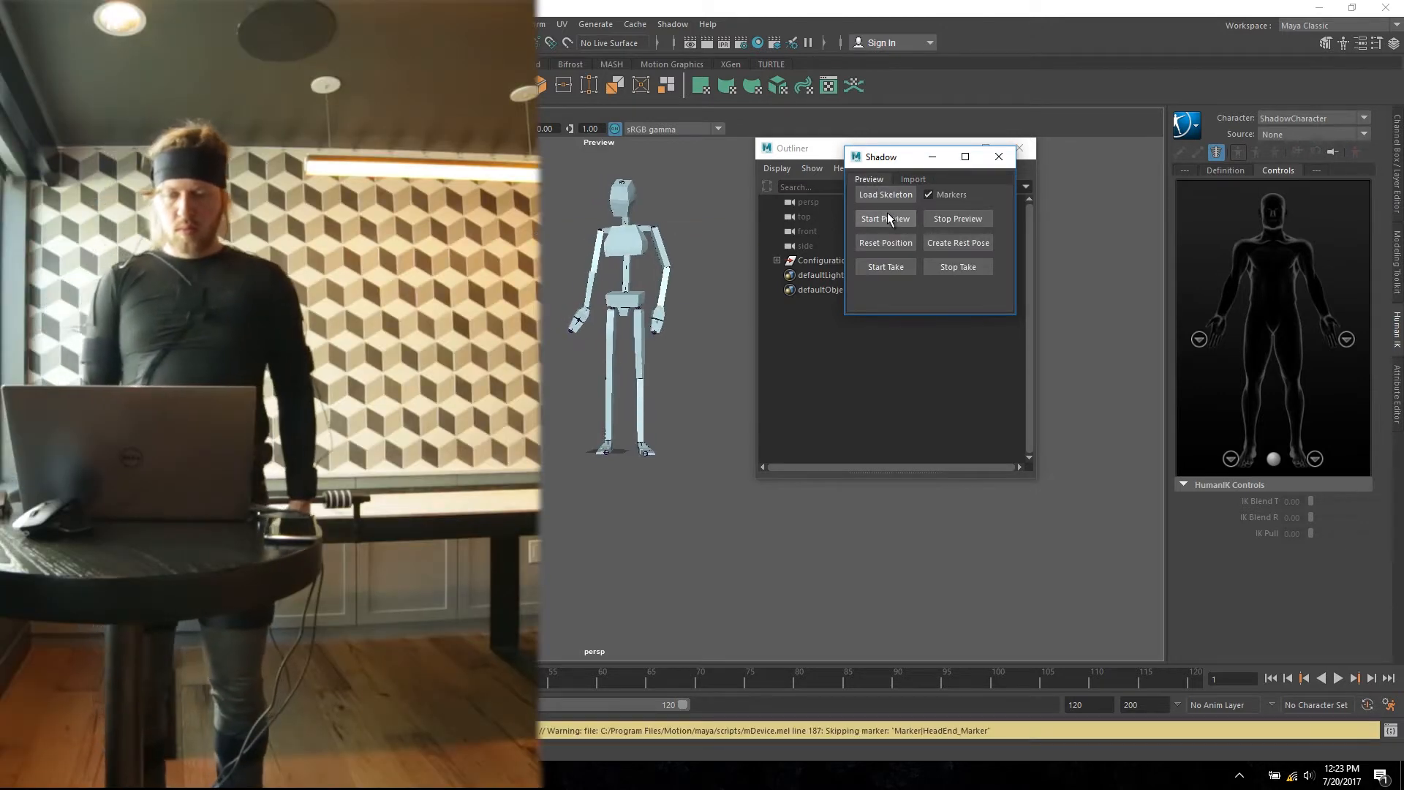
{"action": "mouse_move", "coordinate": [885, 218]}
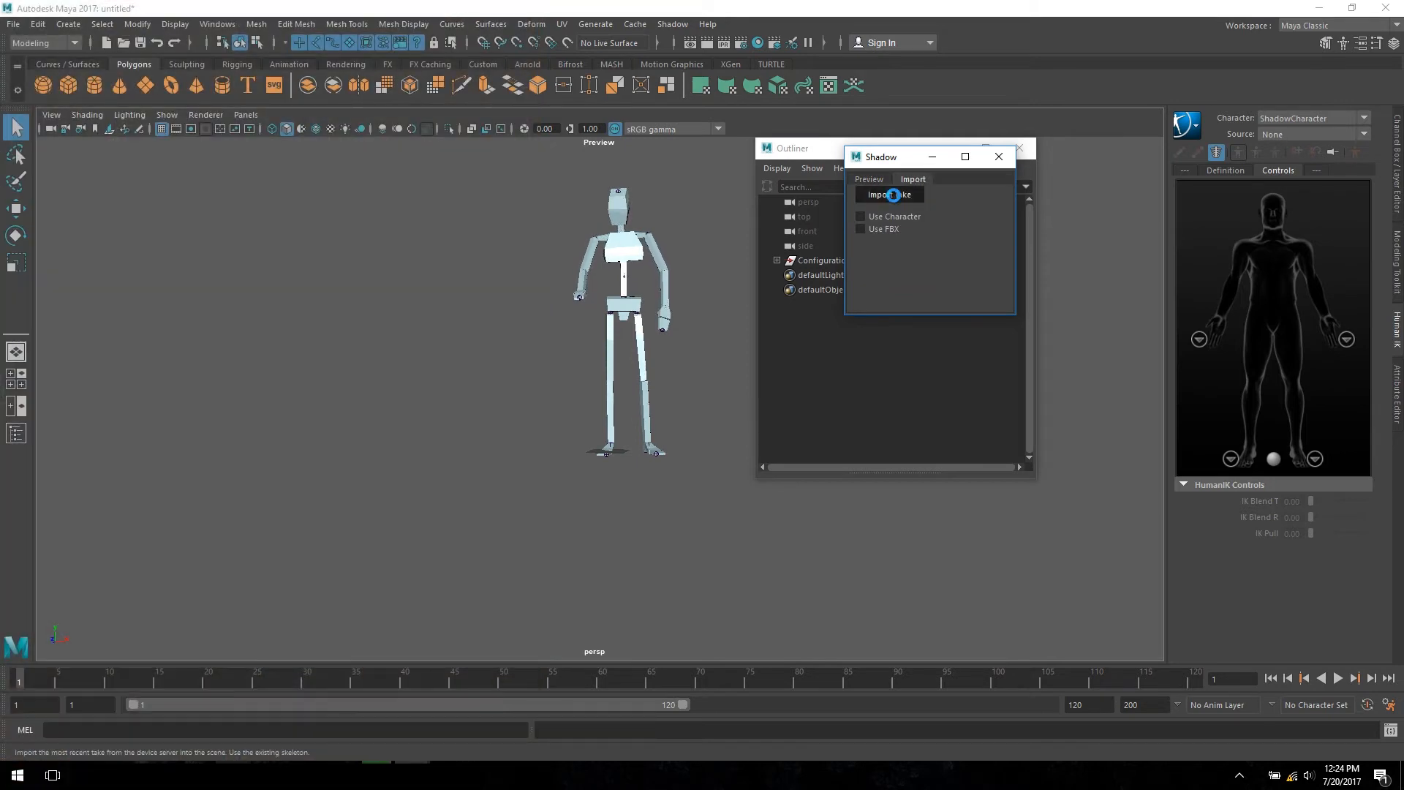
{"action": "left_click", "coordinate": [889, 194]}
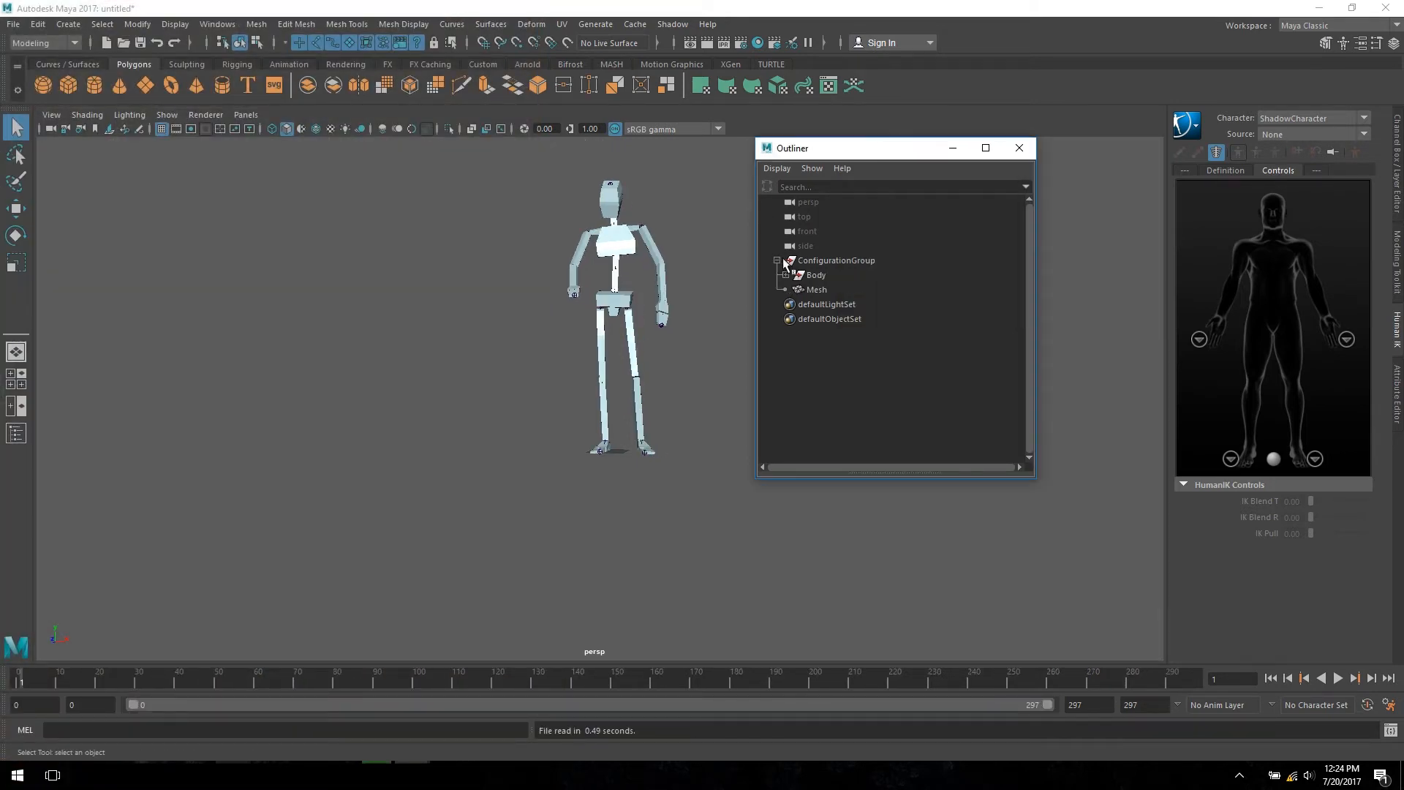
{"action": "left_click", "coordinate": [783, 275]}
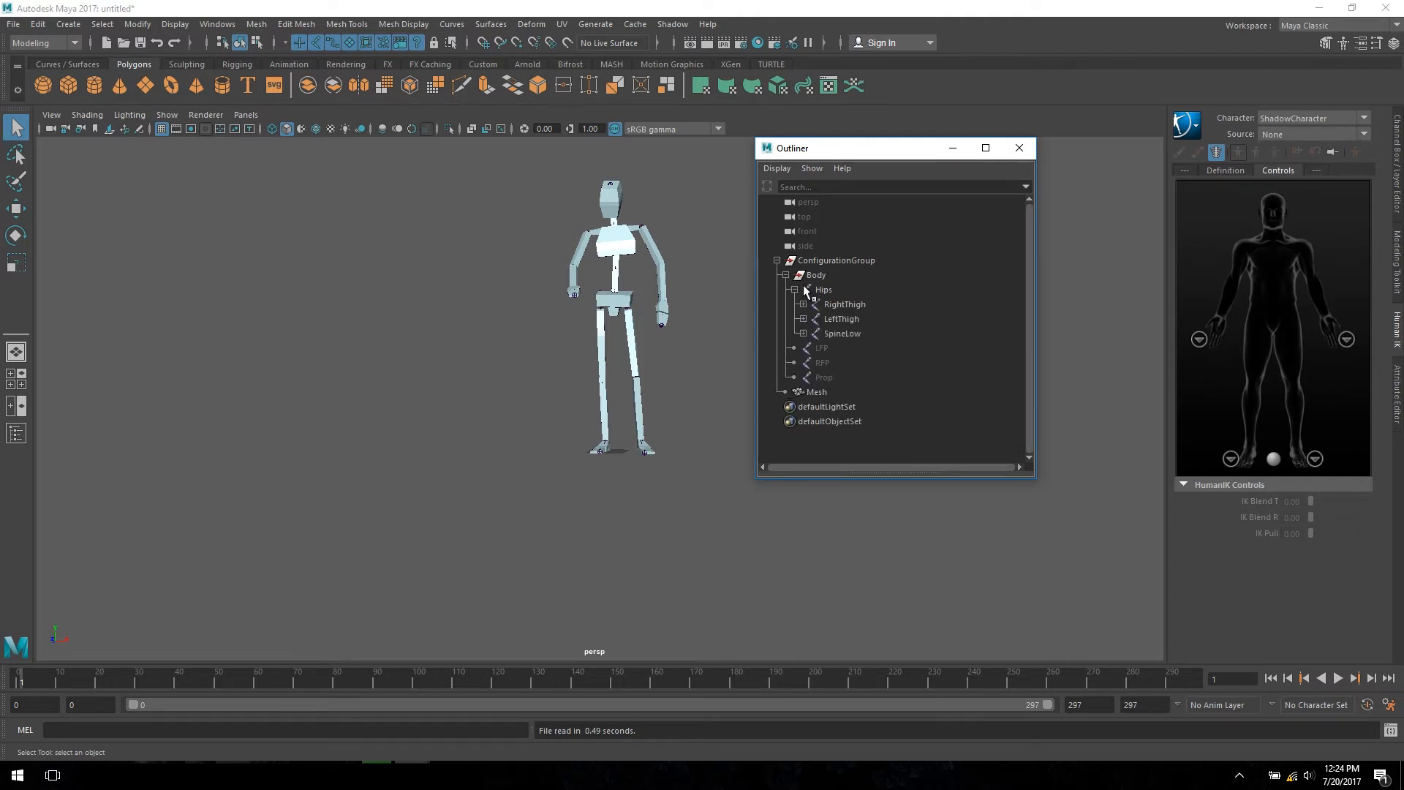
{"action": "left_click", "coordinate": [803, 304]}
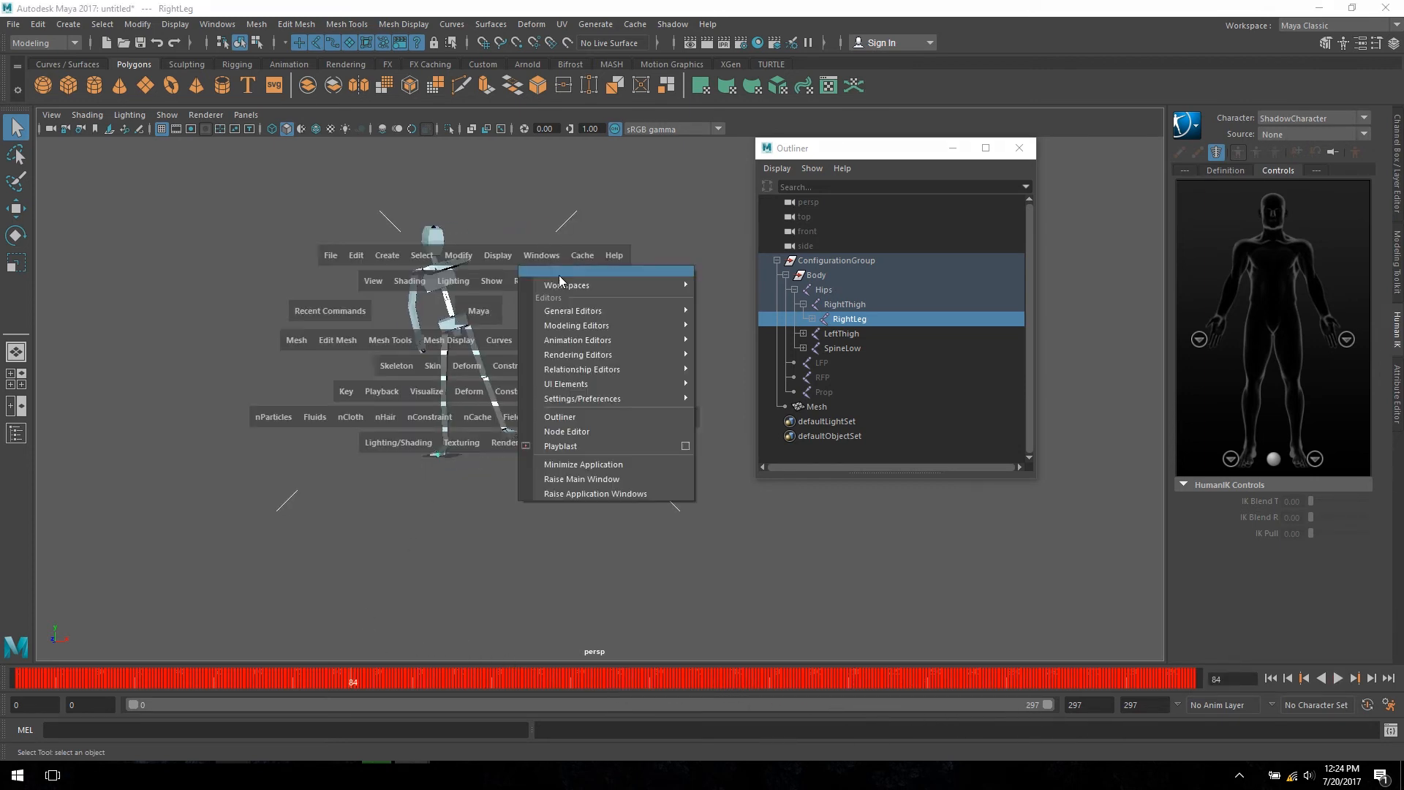
{"action": "mouse_move", "coordinate": [578, 339]}
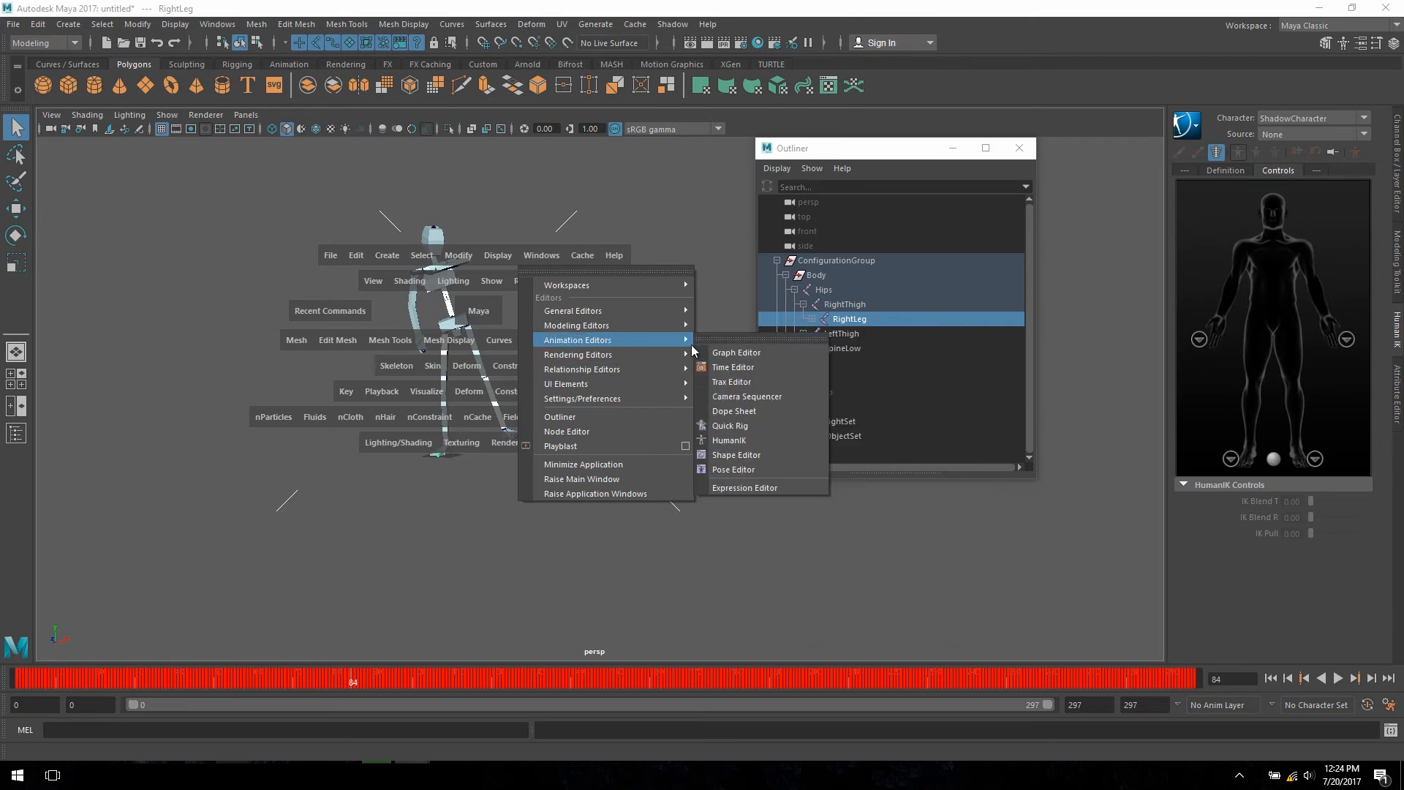
- Show RightLeg's curves in the Graph Editor, isolate Rotate X, and scrub to frames 216 and 256
{"action": "left_click", "coordinate": [734, 352]}
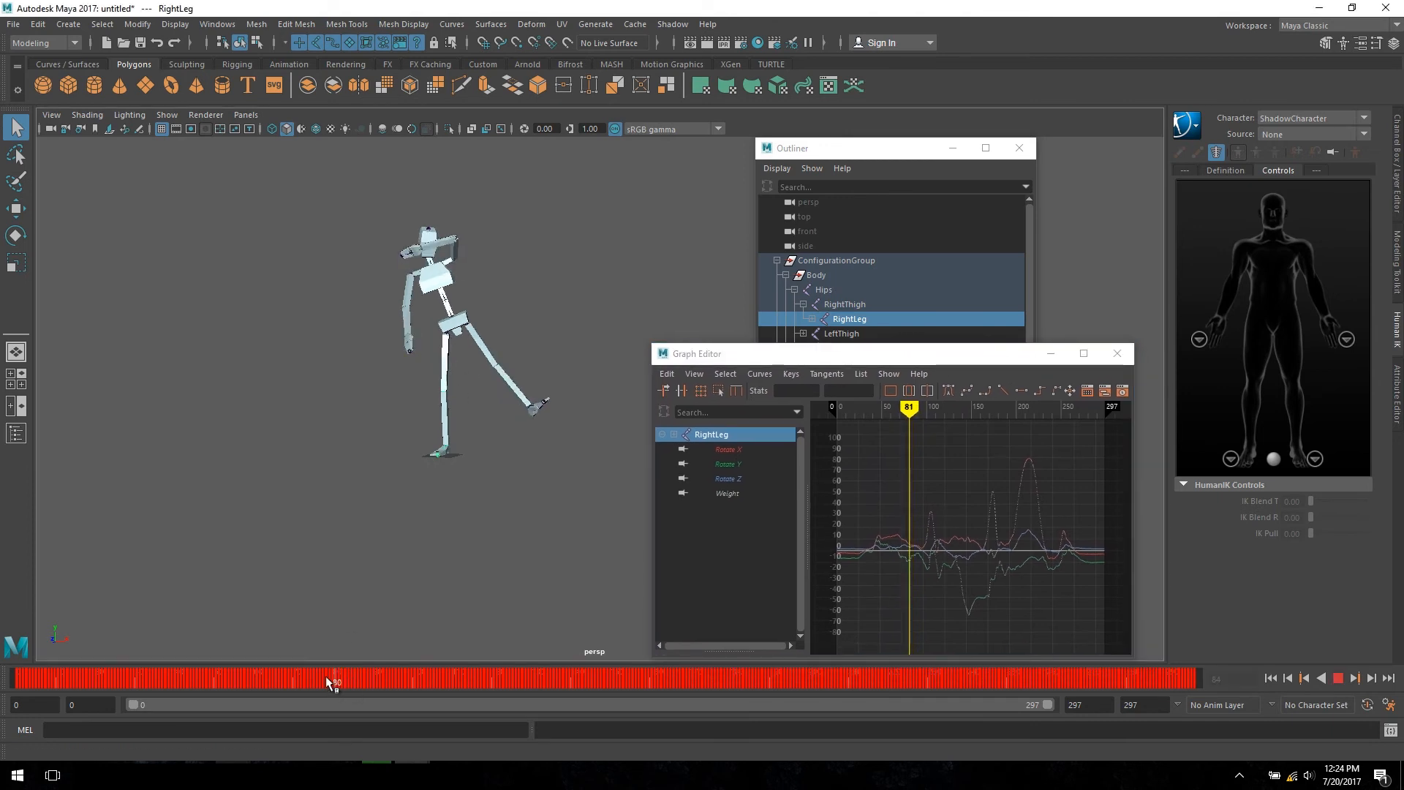
{"action": "left_click_drag", "start_coordinate": [334, 678], "coordinate": [456, 678]}
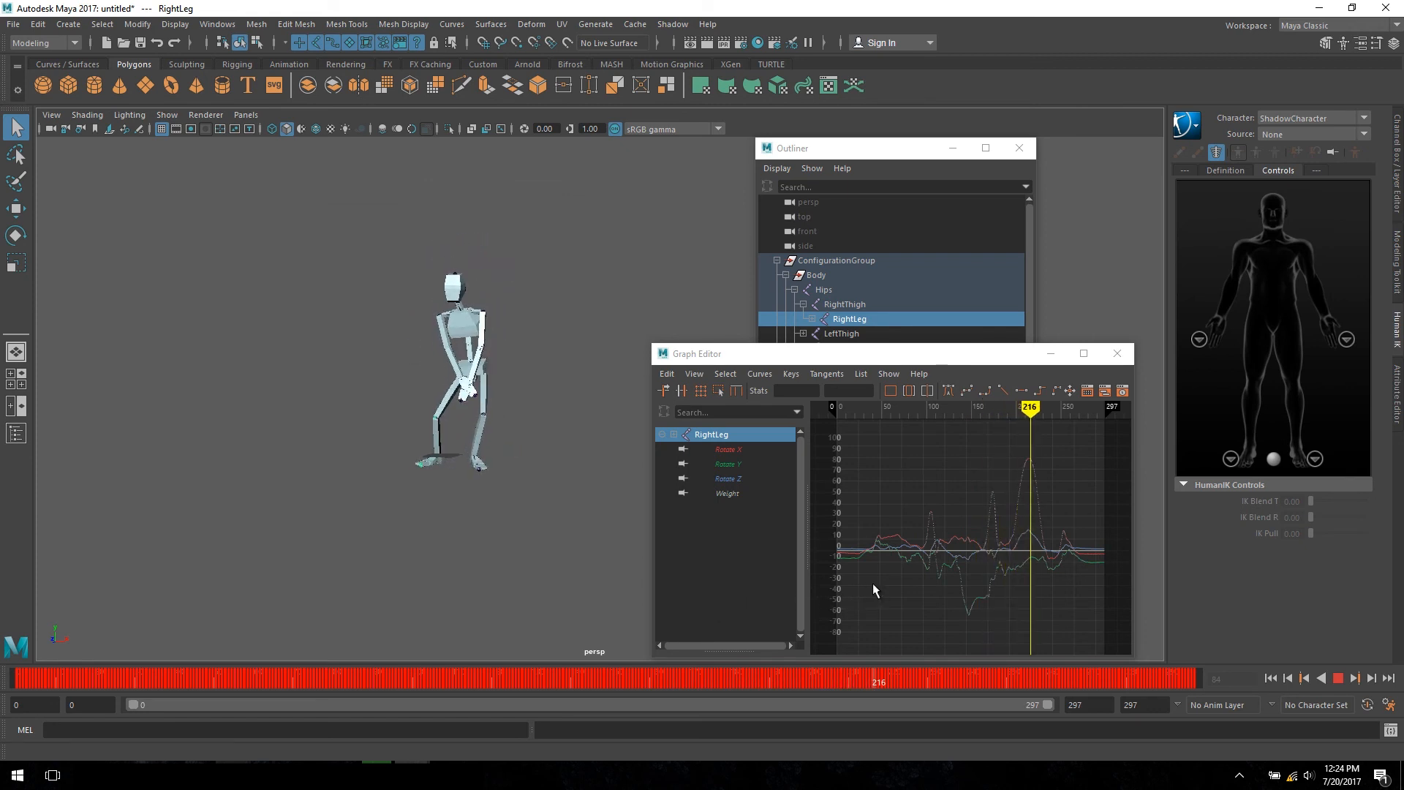
{"action": "left_click", "coordinate": [729, 448]}
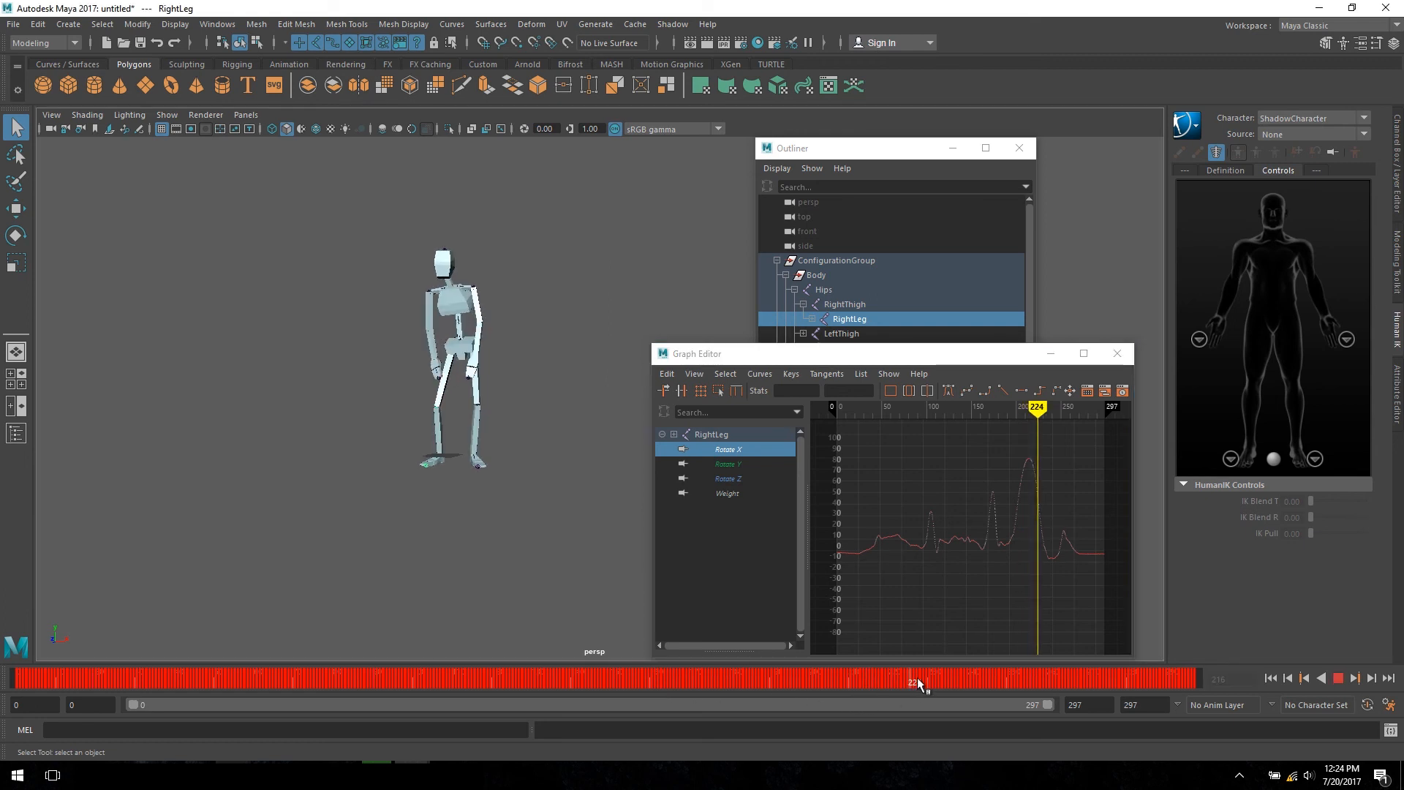
{"action": "left_click_drag", "start_coordinate": [918, 678], "coordinate": [1037, 678]}
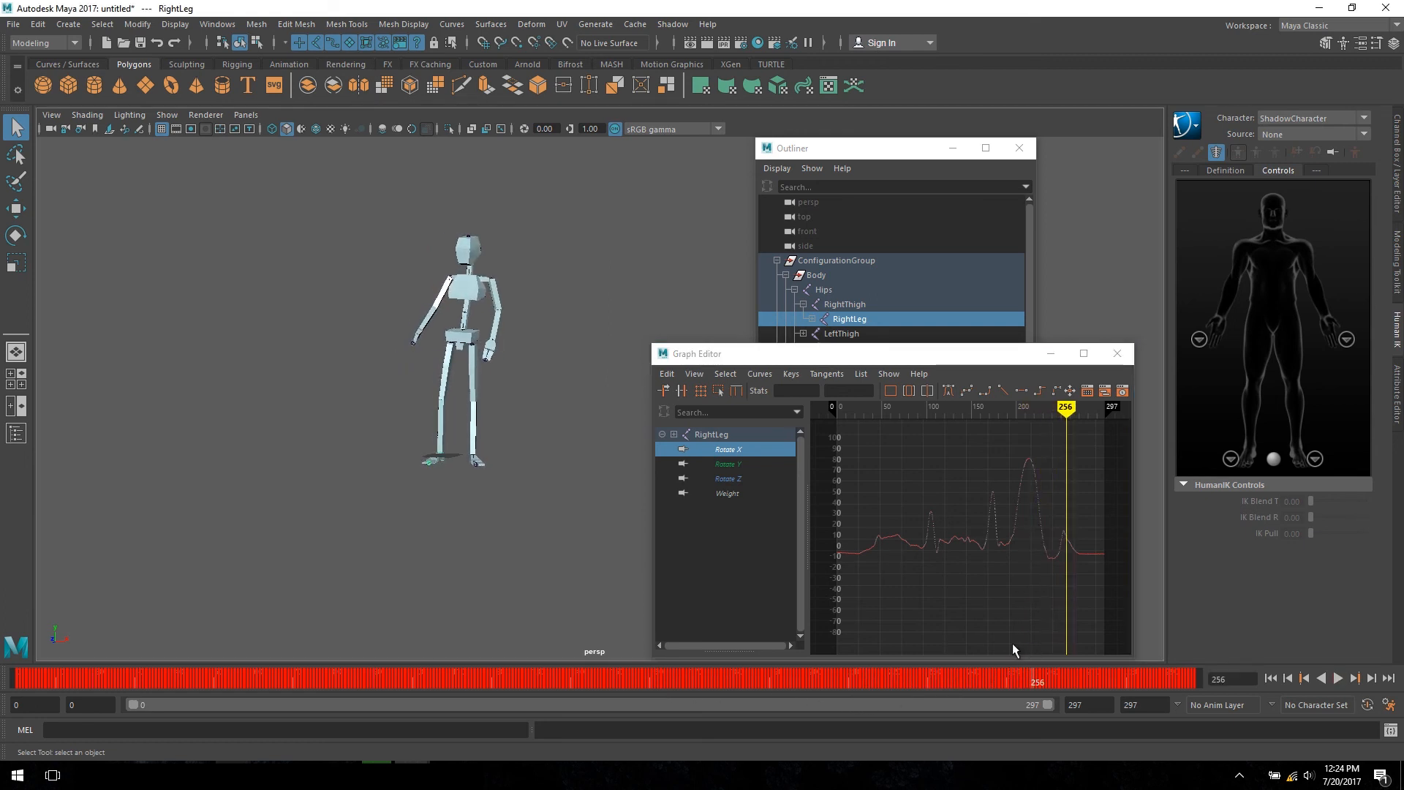